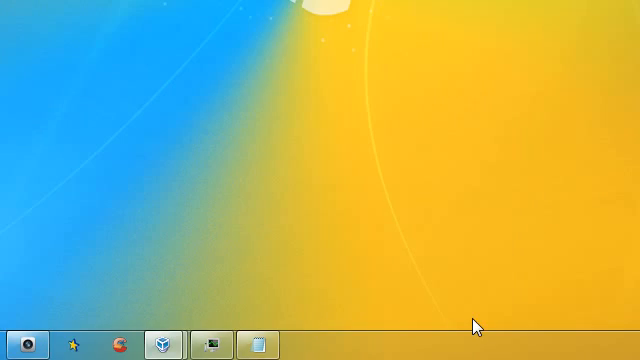
# From the taskbar's Toolbars menu, choose New toolbar to bring up the folder chooser.
pyautogui.rightClick(480, 330)
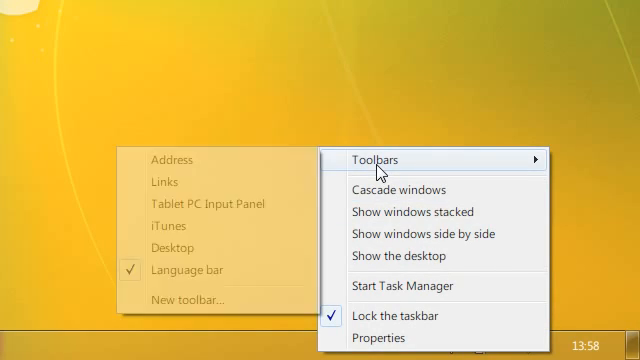
pyautogui.click(200, 300)
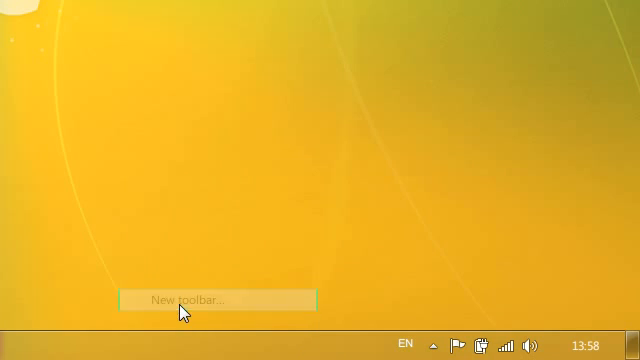
pyautogui.click(184, 300)
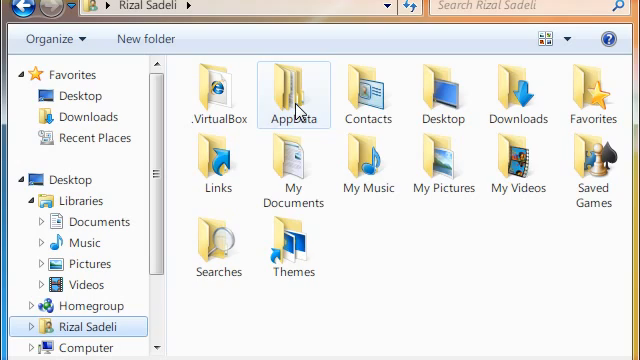
# Browse into AppData > Roaming > Microsoft > Internet Explorer to reach the Quick Launch folder.
pyautogui.doubleClick(292, 90)
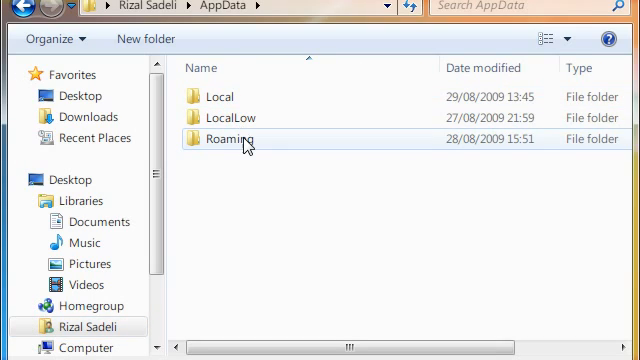
pyautogui.doubleClick(248, 140)
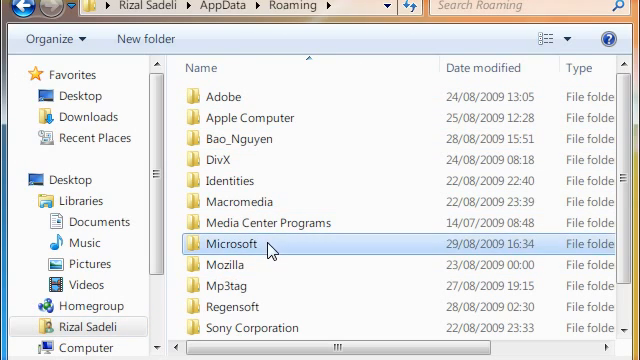
pyautogui.doubleClick(228, 244)
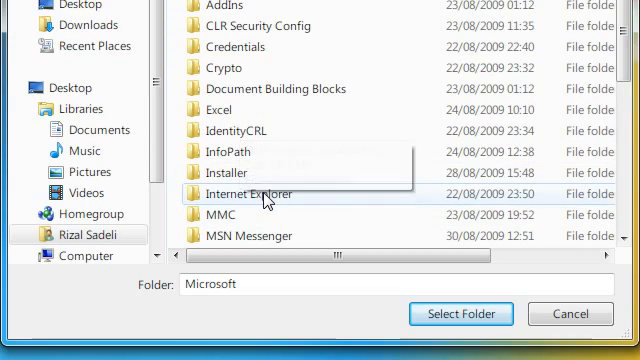
pyautogui.doubleClick(242, 194)
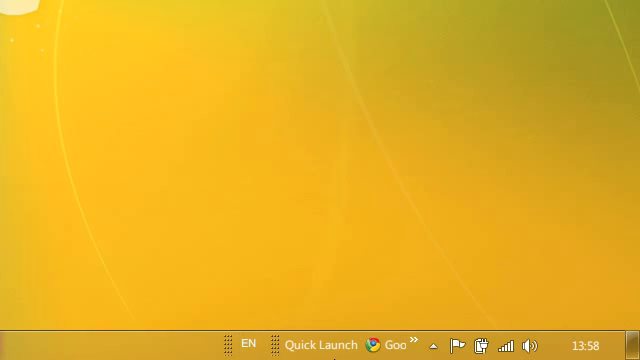
# Turn off Show Text and Show title on the Quick Launch toolbar so only icons remain.
pyautogui.rightClick(330, 344)
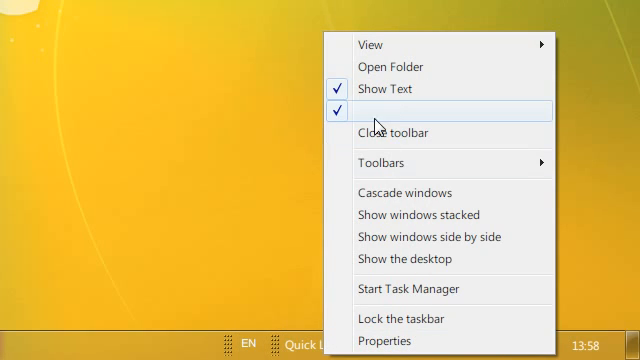
pyautogui.moveTo(376, 114)
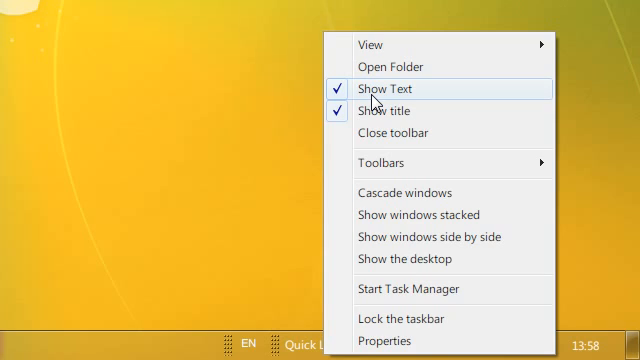
pyautogui.click(384, 88)
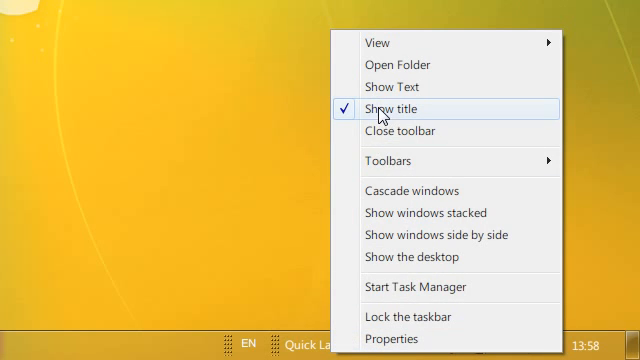
pyautogui.click(396, 108)
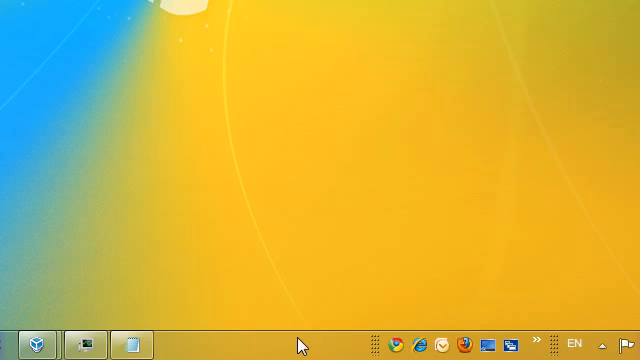
pyautogui.moveTo(366, 344)
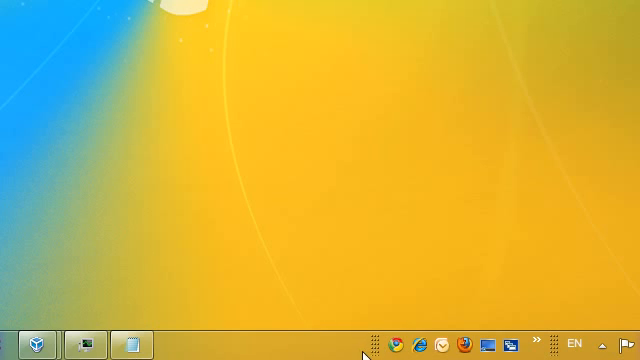